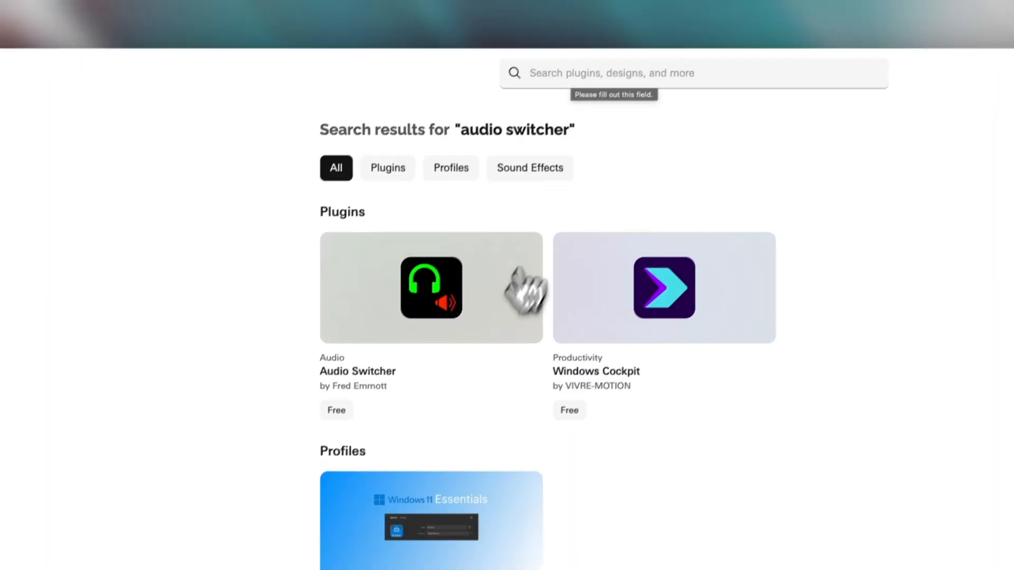
Step: Open the Audio Switcher plugin's details page from the Marketplace search results
click(430, 287)
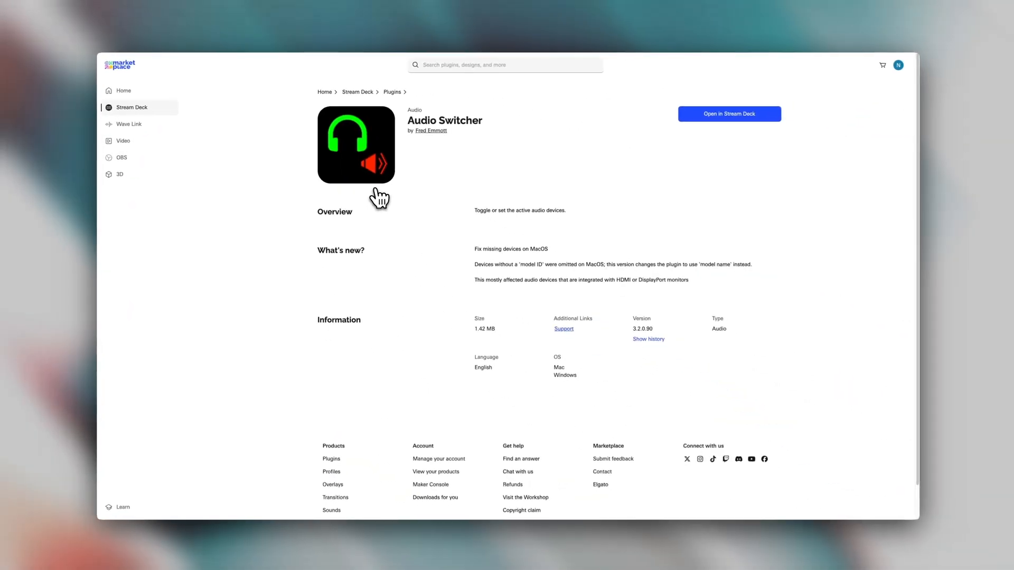
Step: Set the Toggle Audio Device key to Output with primary LG HDR WQHD+ and secondary MacBook Pro Speakers
click(729, 114)
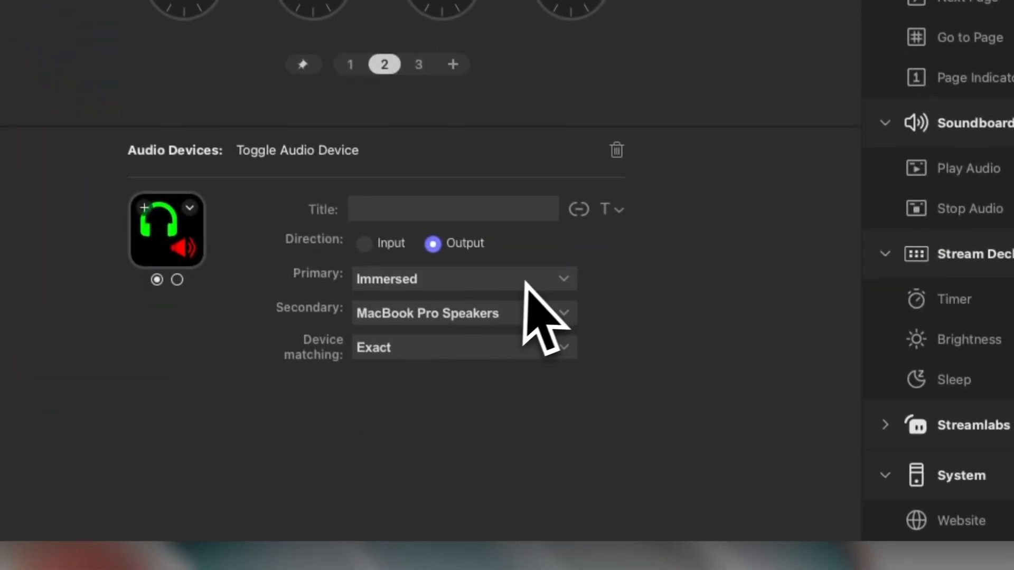
click(462, 279)
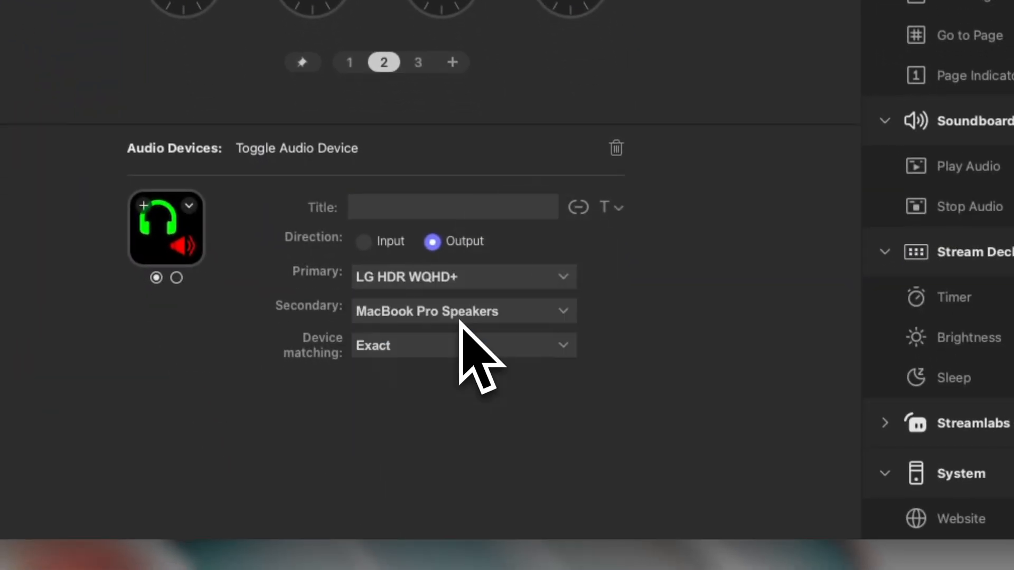
mouse_move(529, 414)
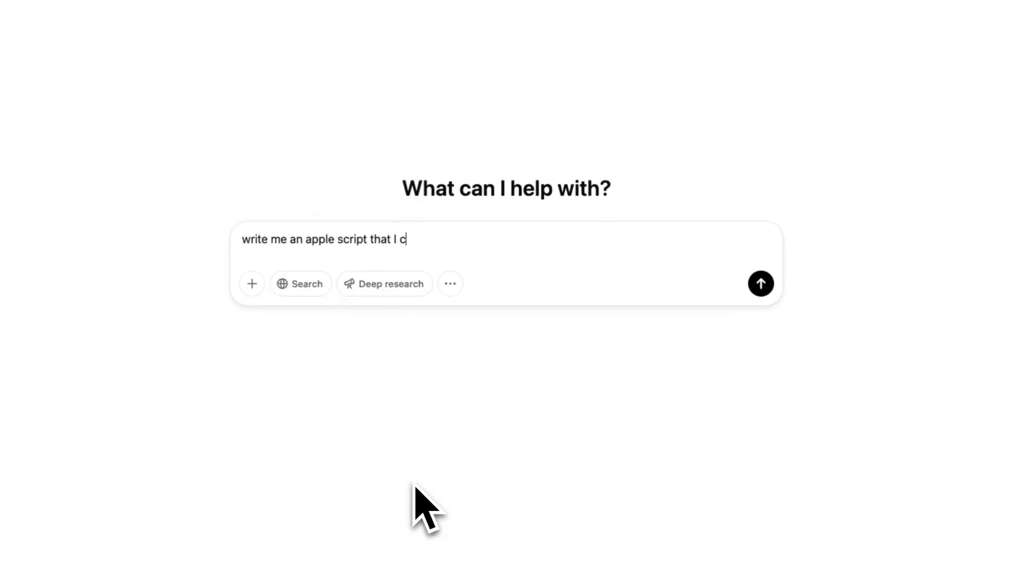
Step: Send ChatGPT the request for an AppleScript toggling Mac dark mode on and off for Stream Deck Plus
text(an use to toggle dark mode on my mac on and off.)
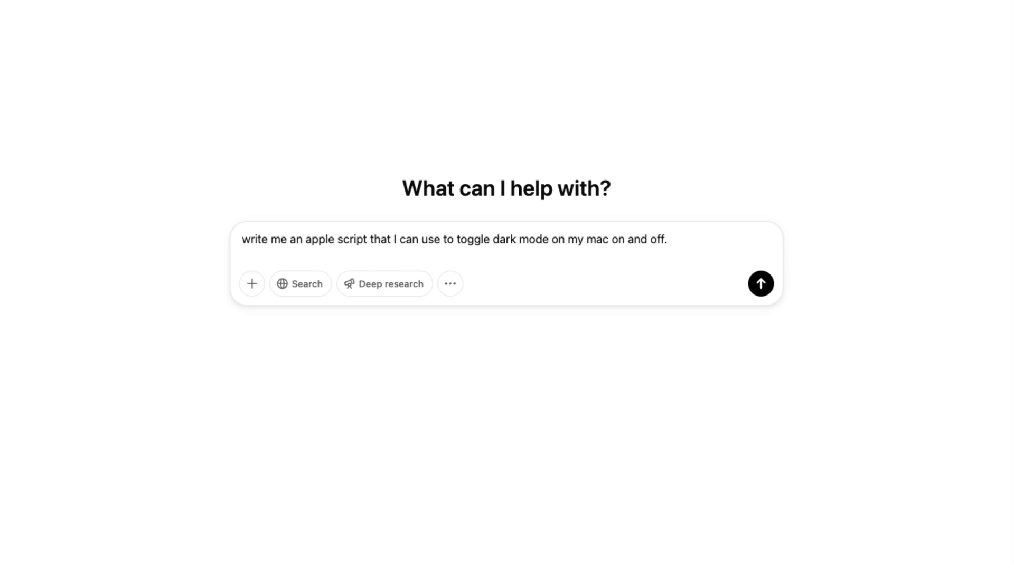
click(761, 283)
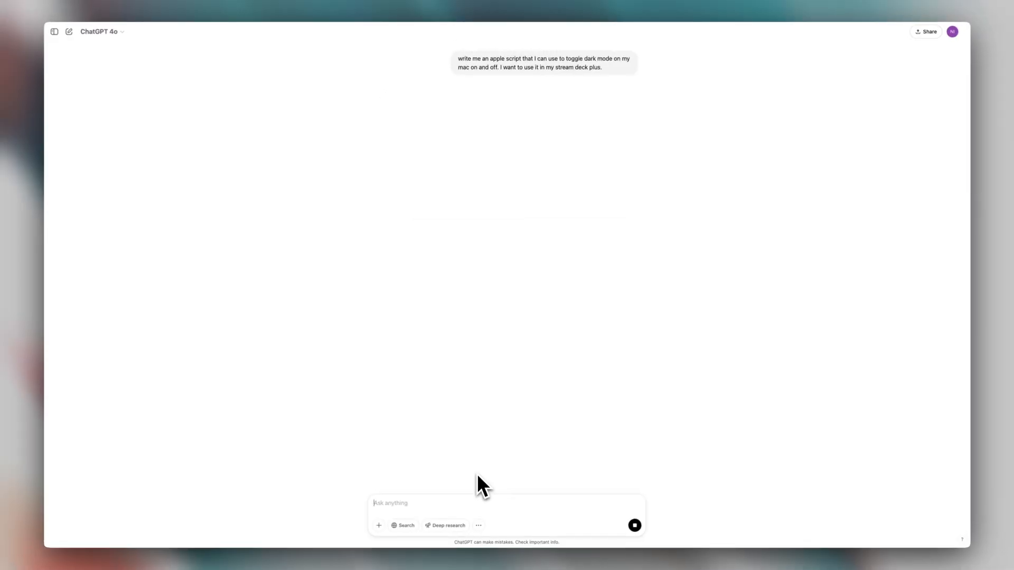